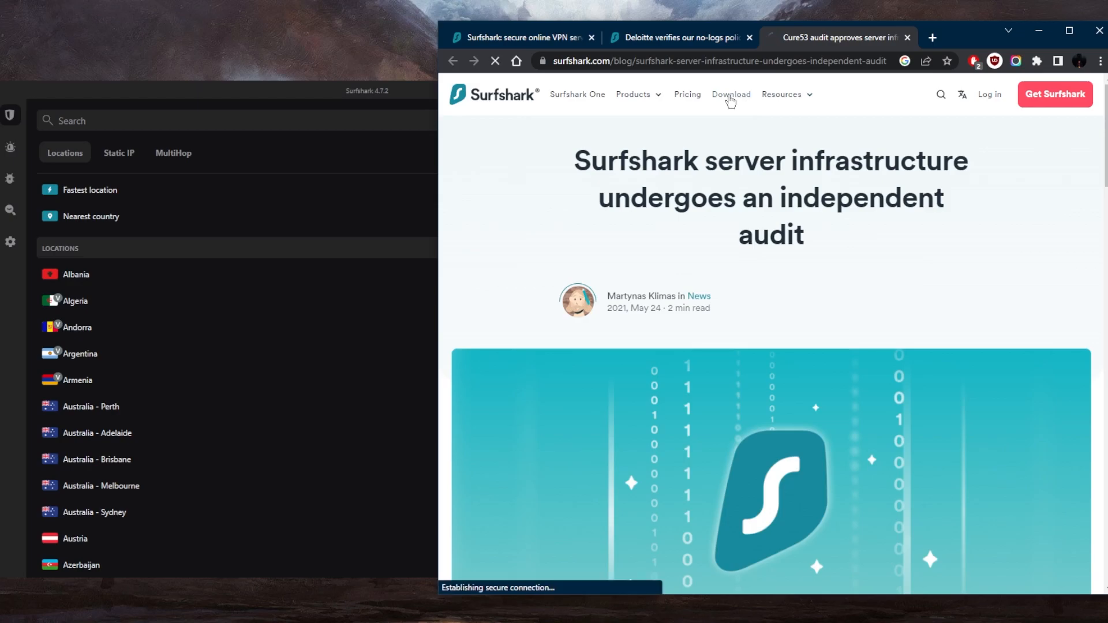
Go to Surfshark's download page and find the 'Get Surfshark for all devices' options.
left_click(731, 94)
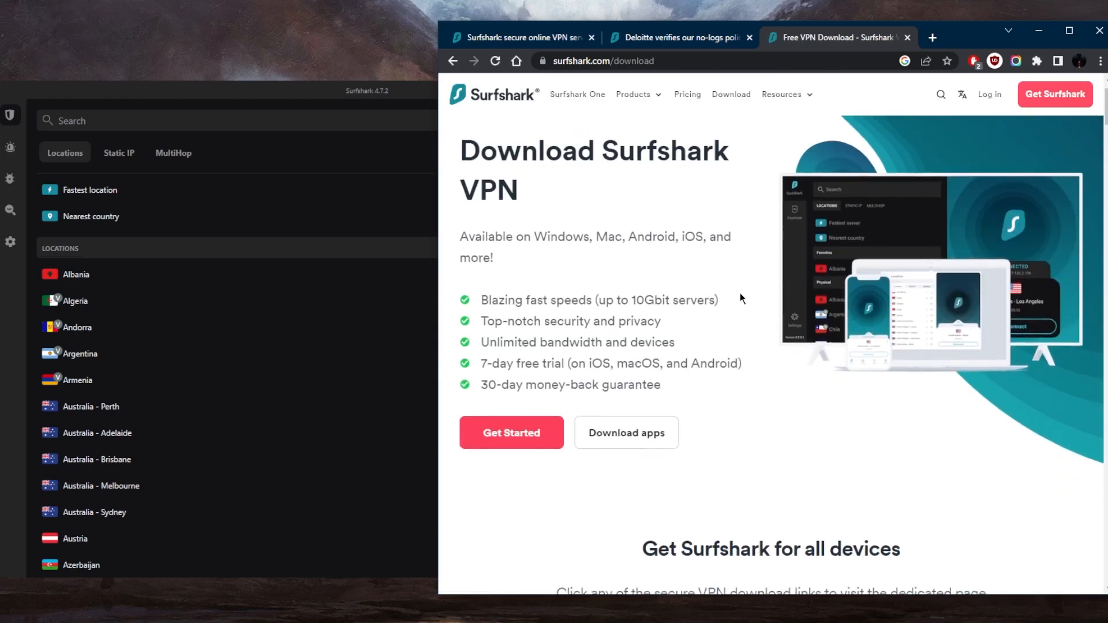
scroll("down", 3)
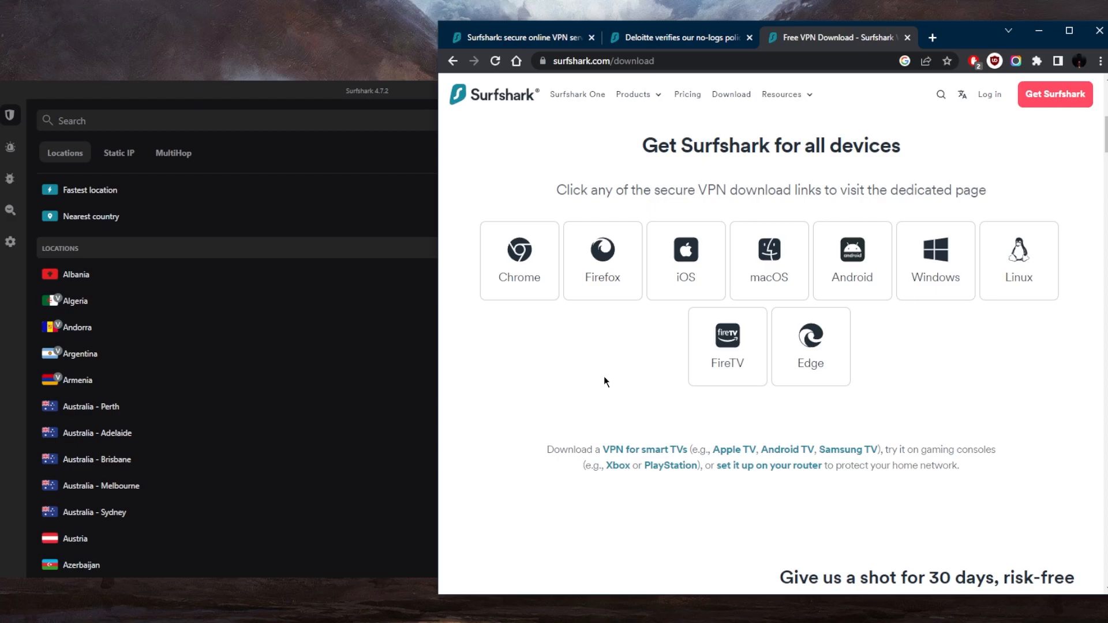
scroll("down", 3)
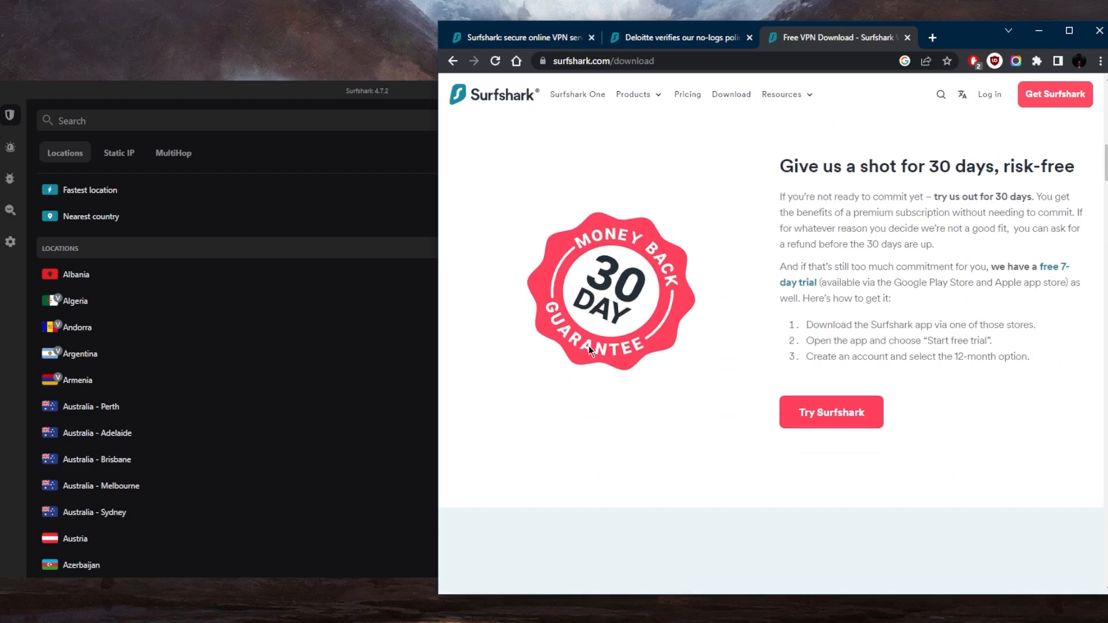
scroll("up", 3)
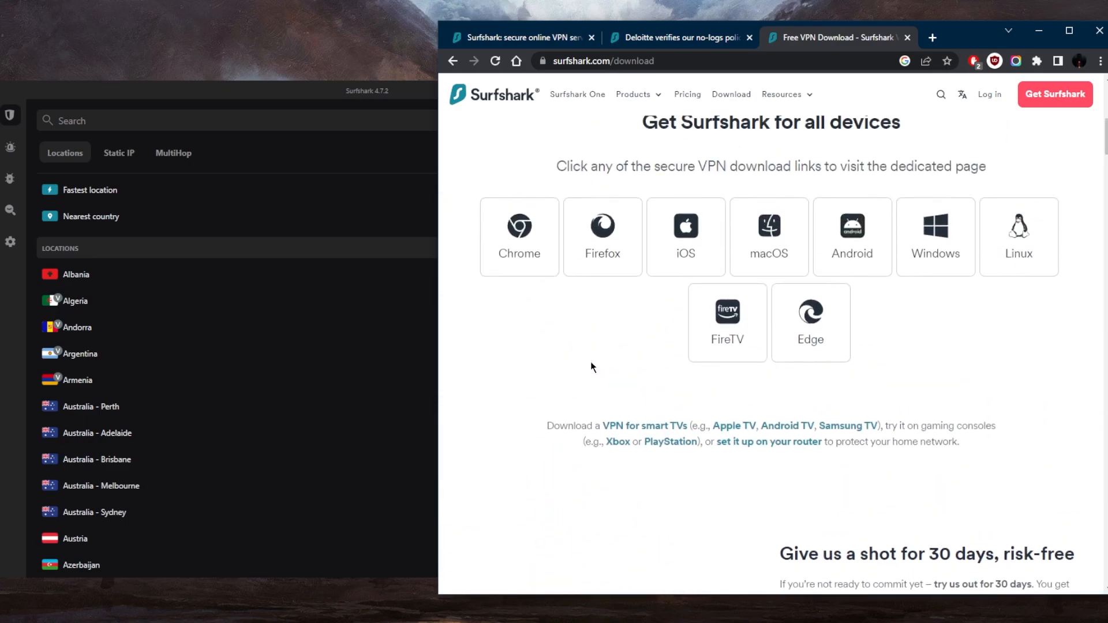
scroll("up", 3)
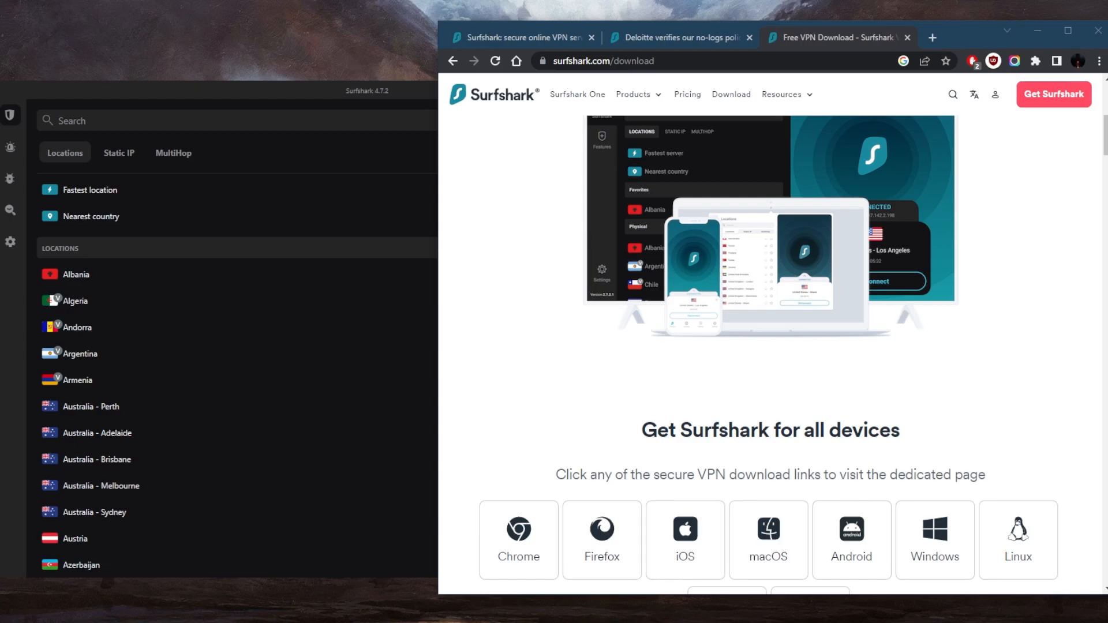
Open the 2023 router VPN installation guide in a new tab, skim it, and return to the top.
left_click(948, 37)
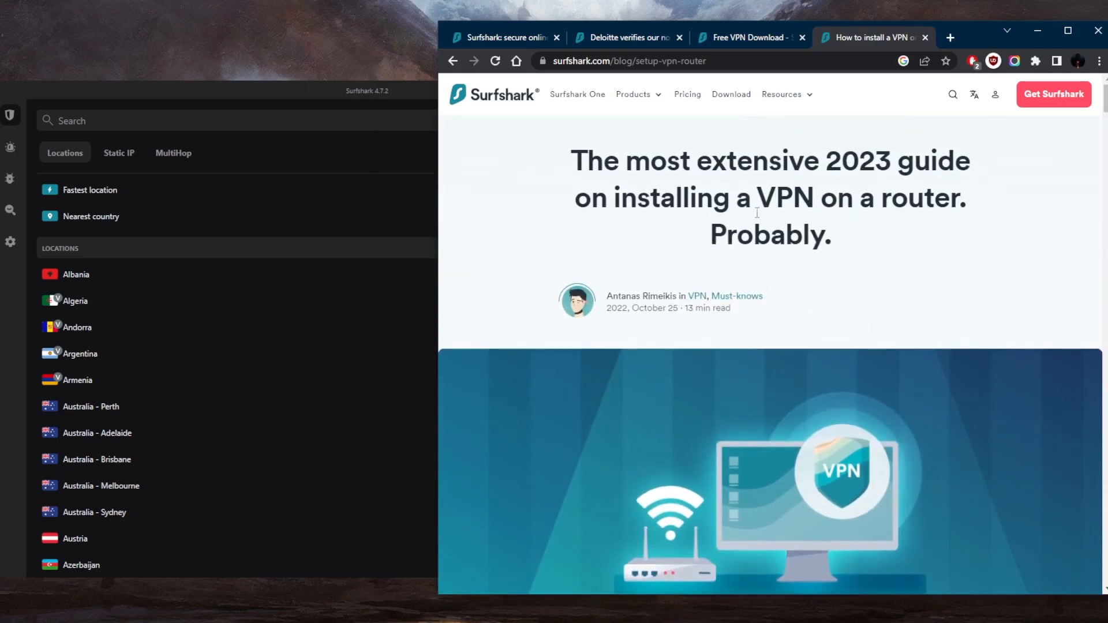
mouse_move(695, 261)
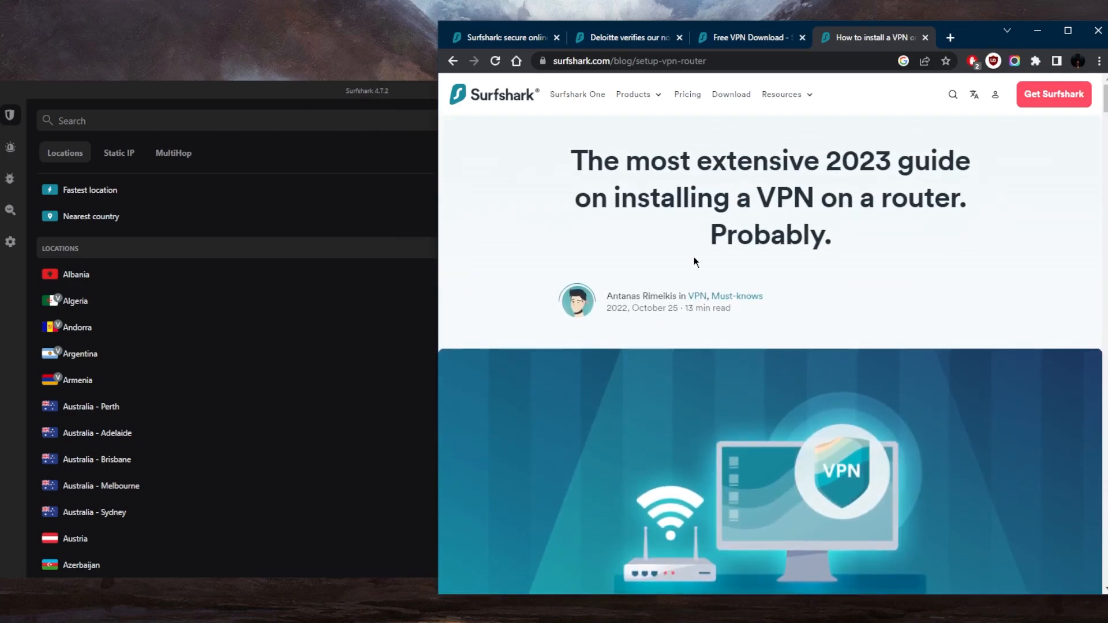
scroll("down", 3)
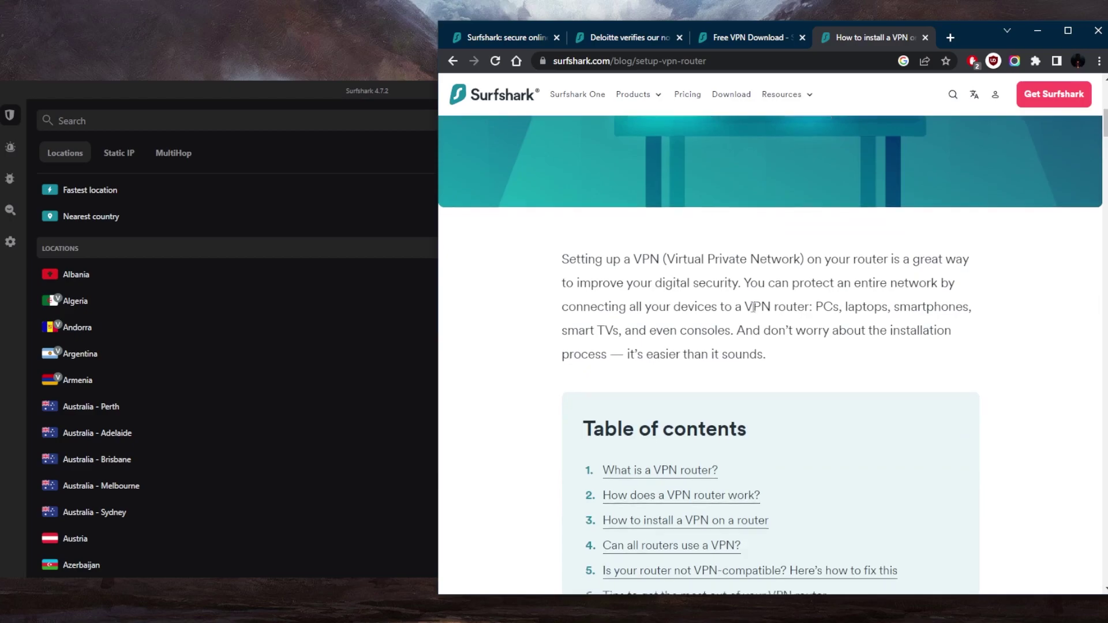
scroll("down", 3)
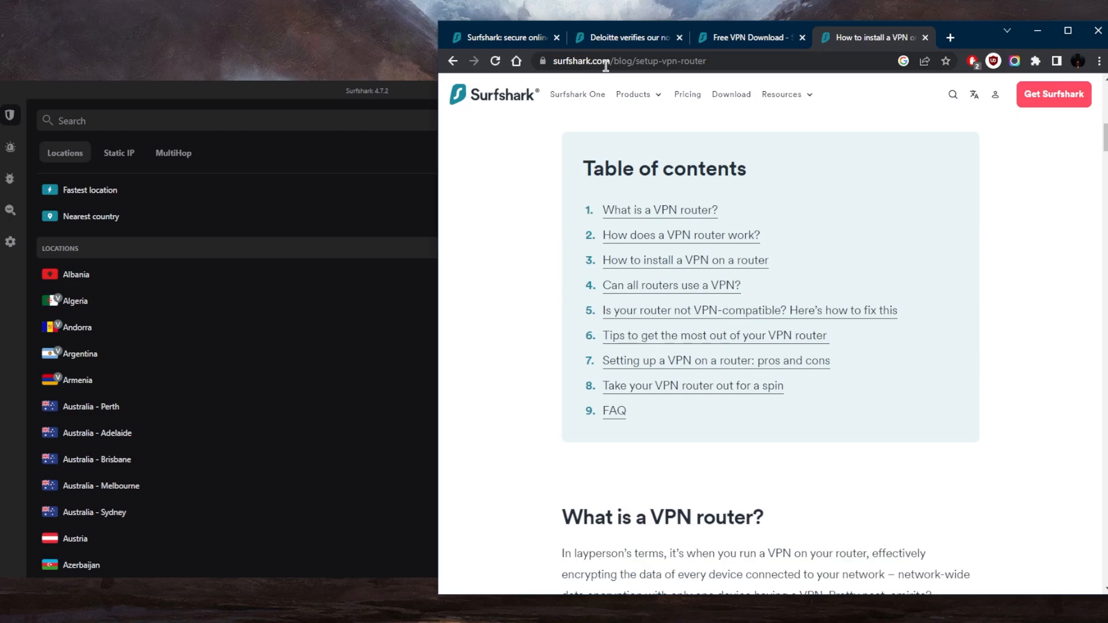
mouse_move(690, 234)
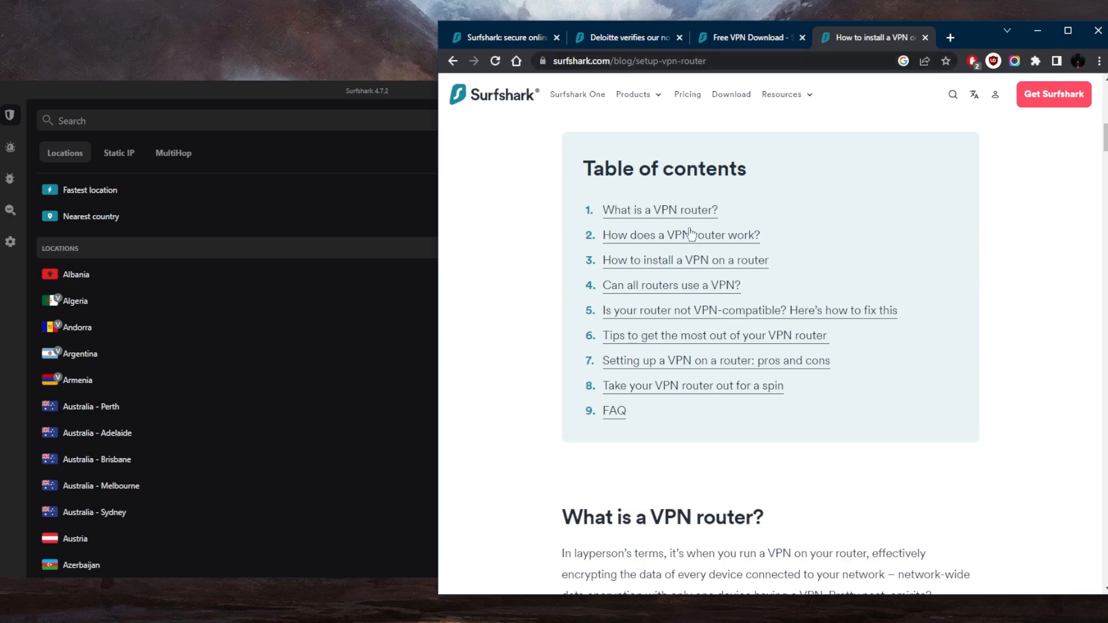
scroll("down", 3)
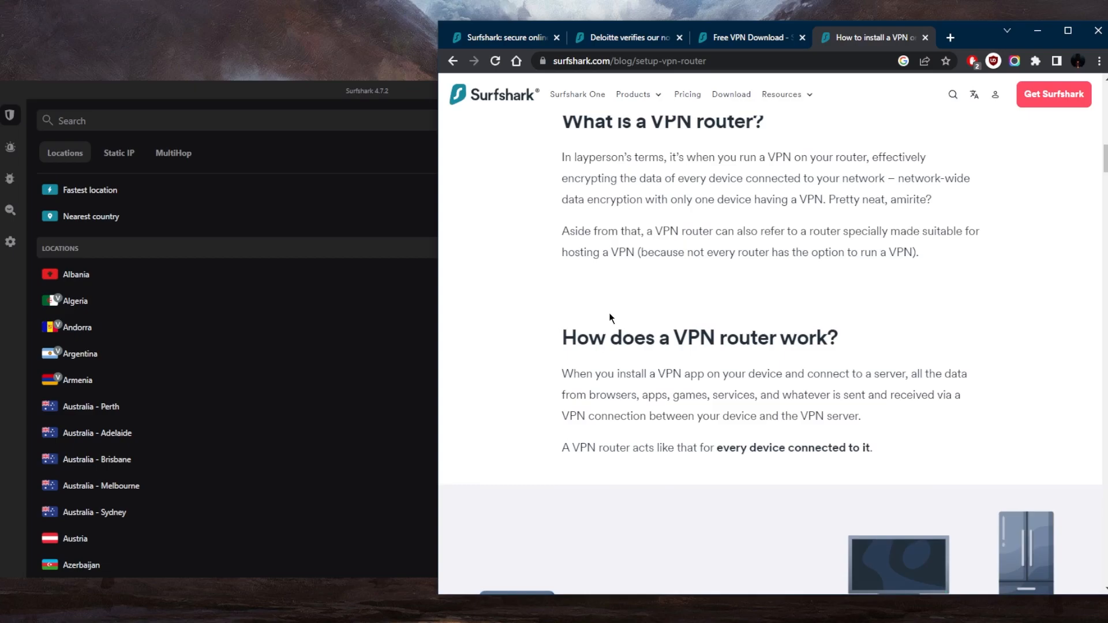
scroll("down", 3)
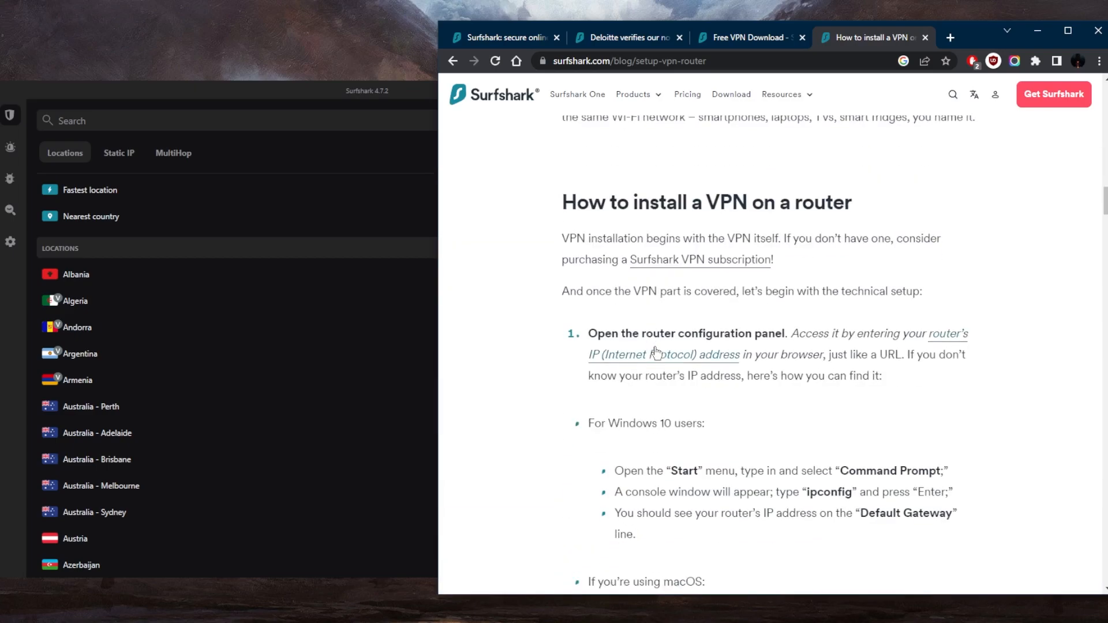
scroll("down", 3)
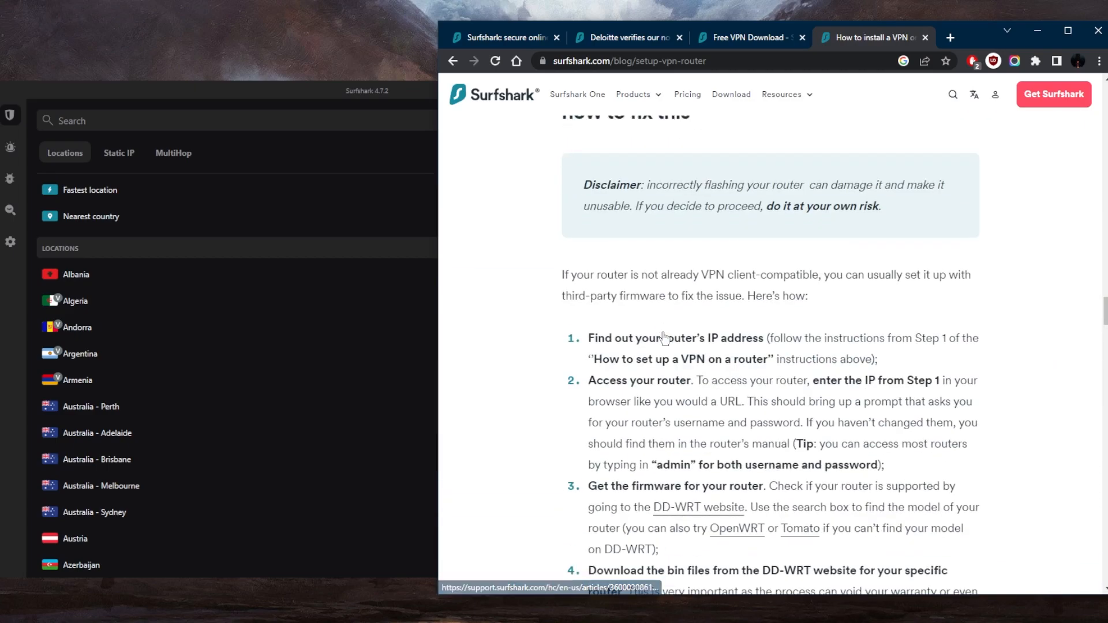
scroll("up", 3)
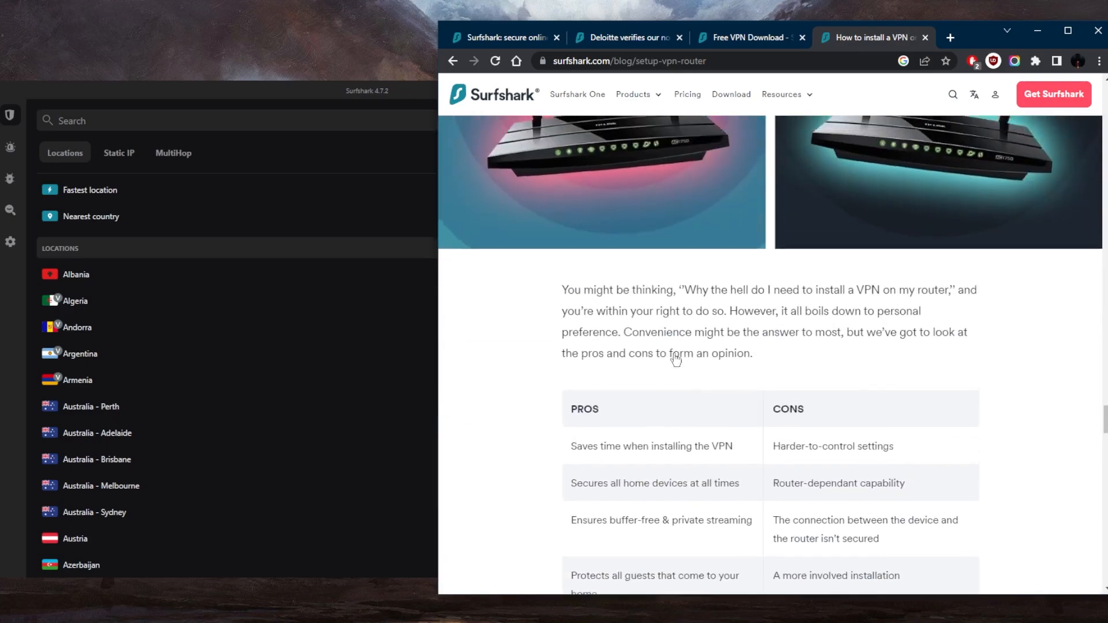
scroll("up", 3)
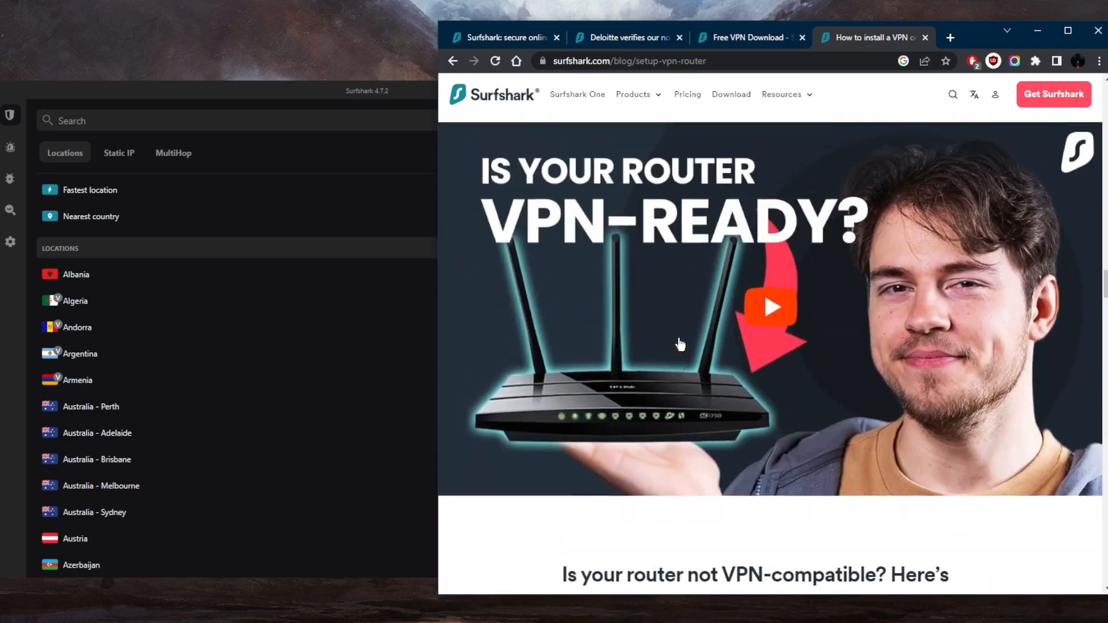
scroll("down", 3)
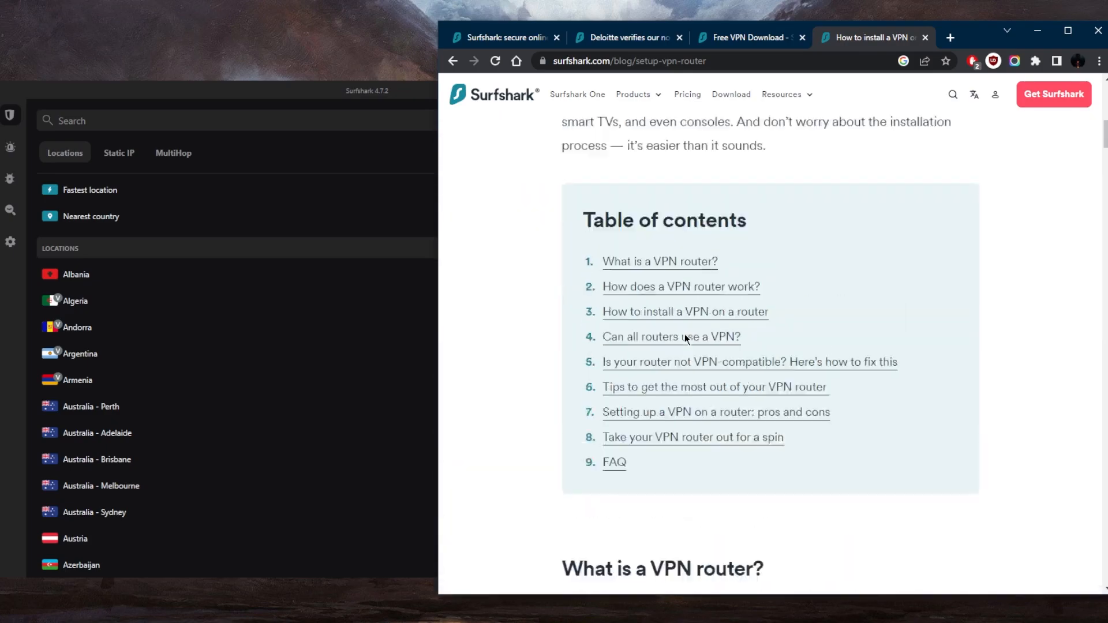
scroll("up", 3)
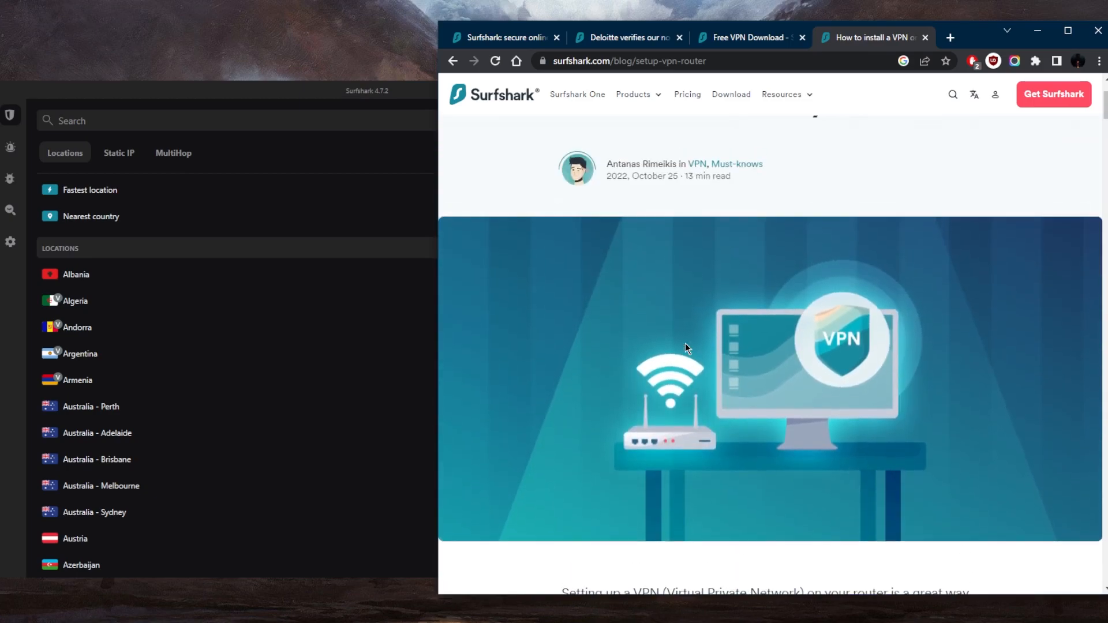
mouse_move(742, 263)
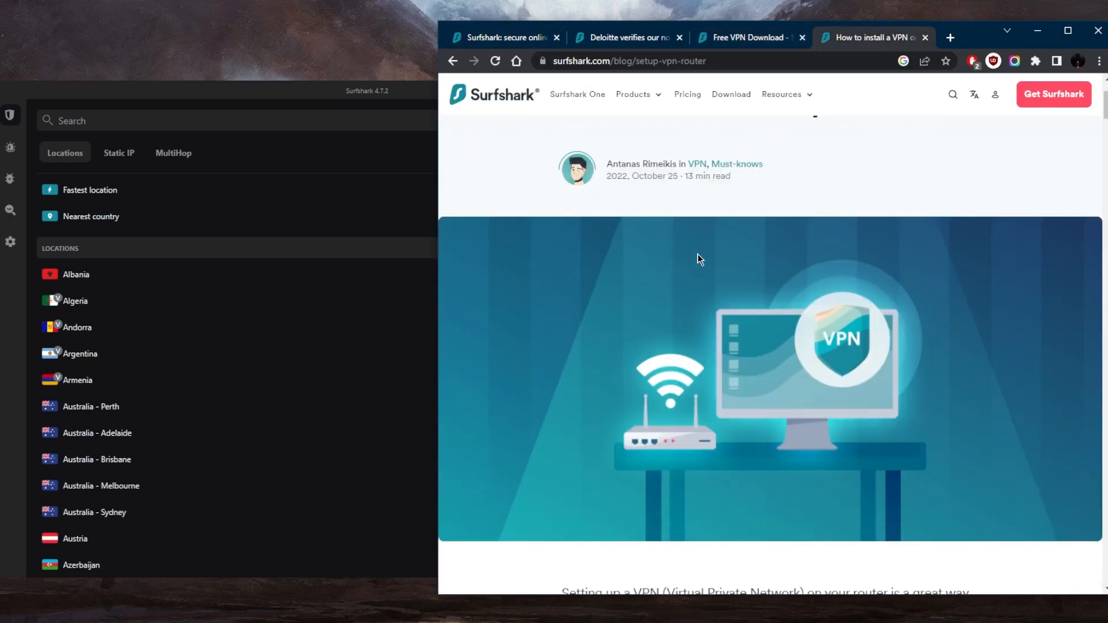
scroll("up", 3)
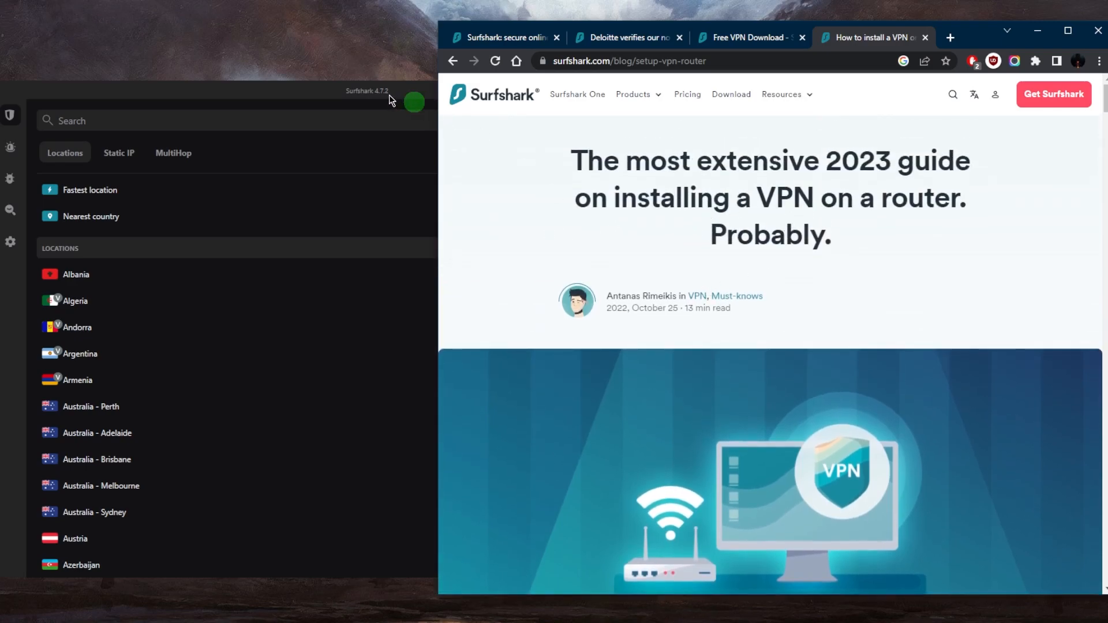
Bring the Surfshark desktop app in front of the guide, showing unprotected status and recent locations.
left_click(414, 103)
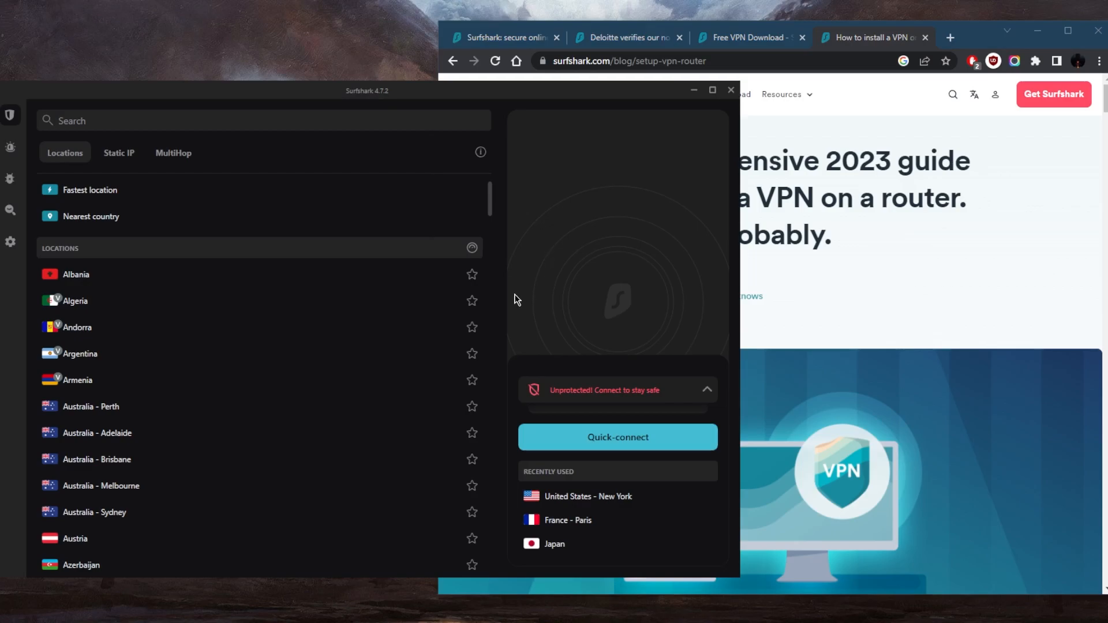
mouse_move(548, 251)
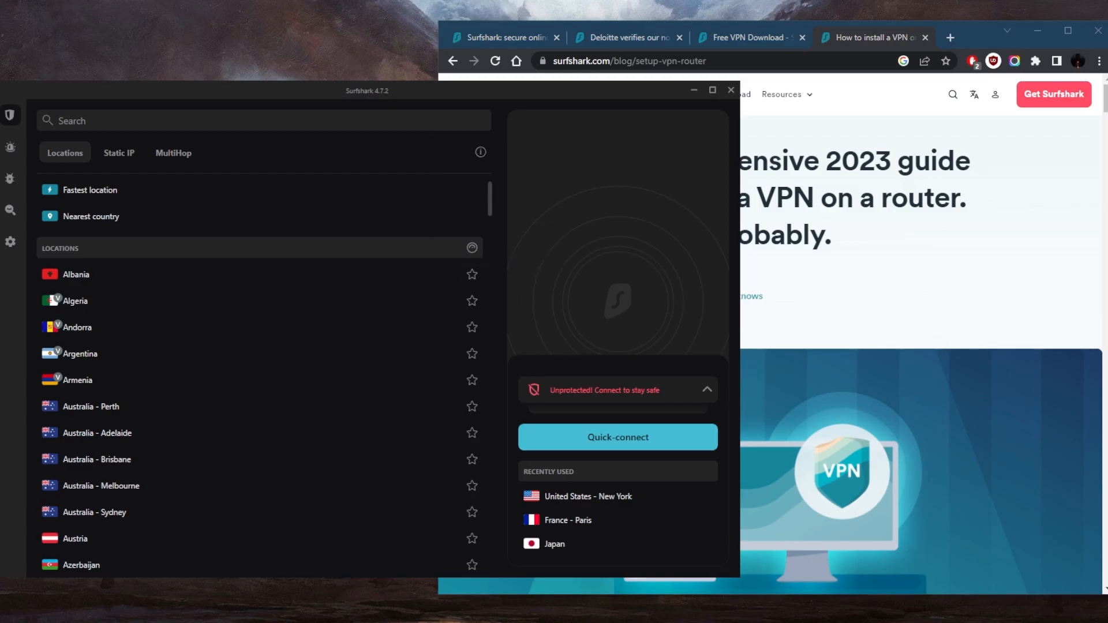
mouse_move(530, 304)
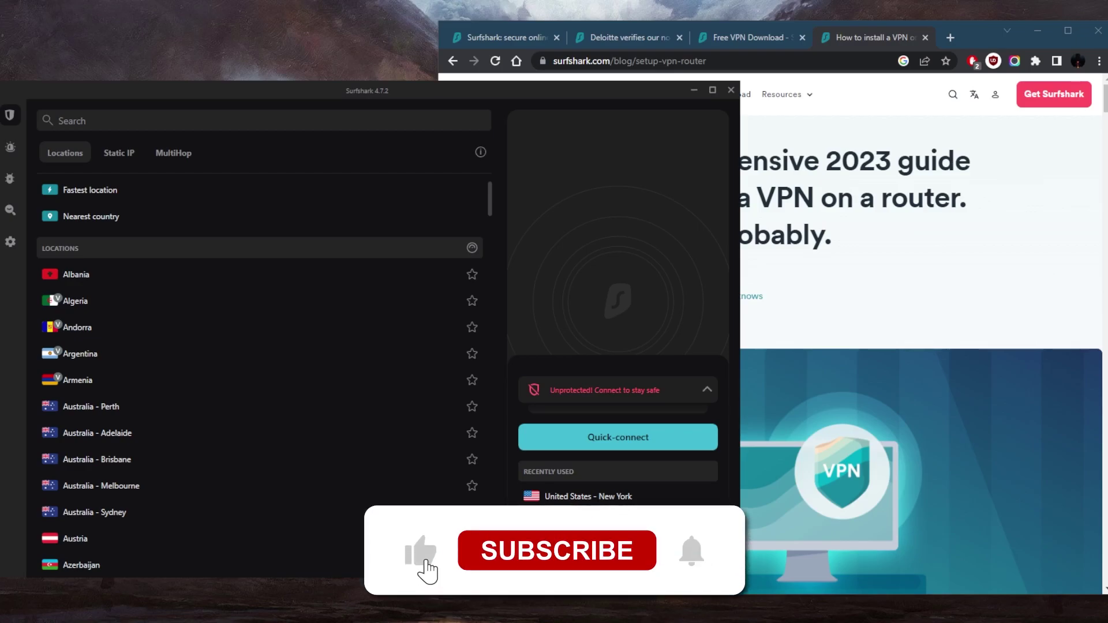
left_click(557, 551)
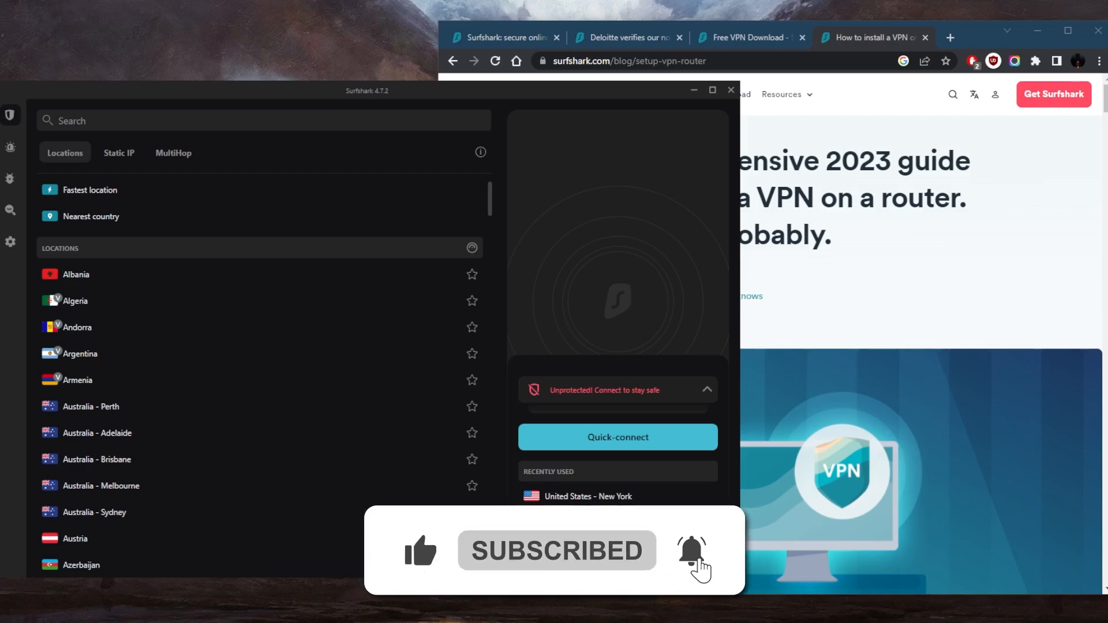